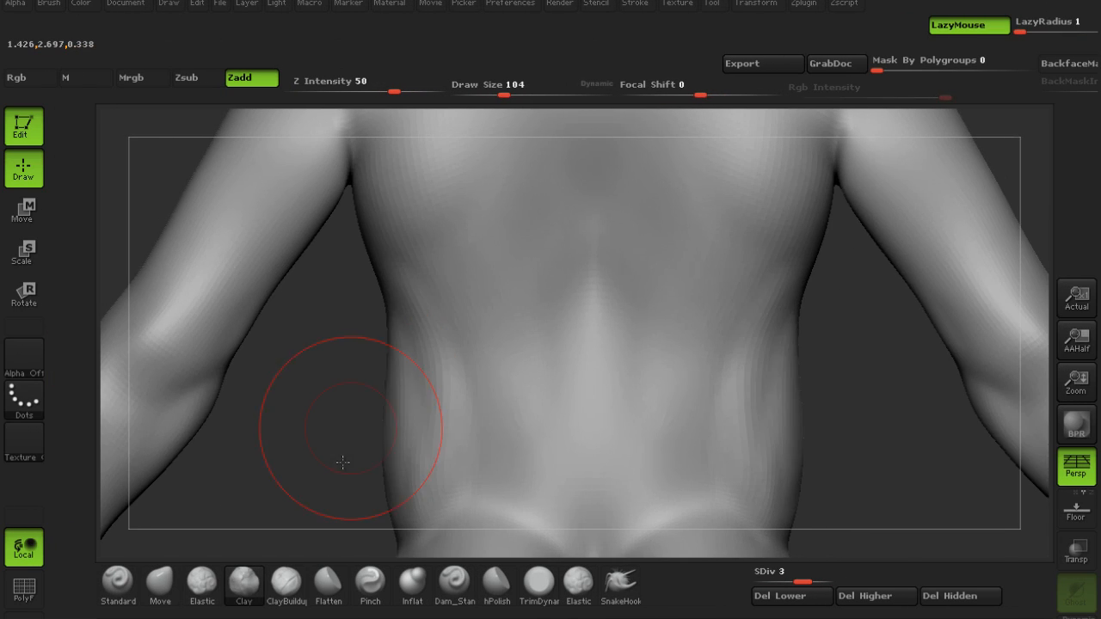
Stroke Clay-brush fat onto the lower back and flank, orbiting to check the torso.
drag(342, 461, 565, 382)
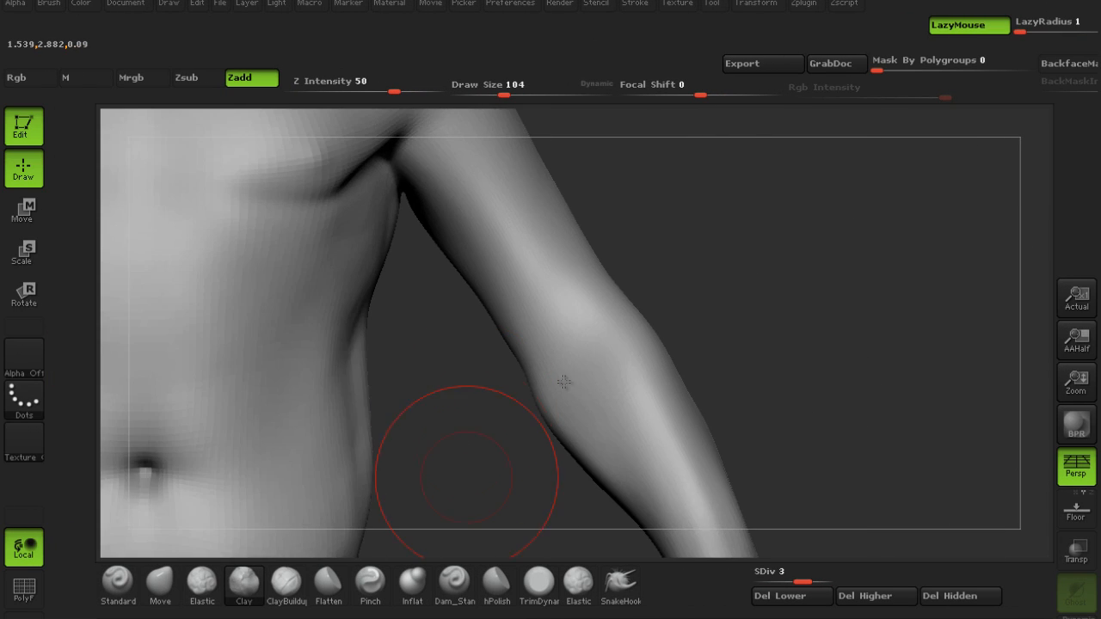
drag(559, 382, 422, 326)
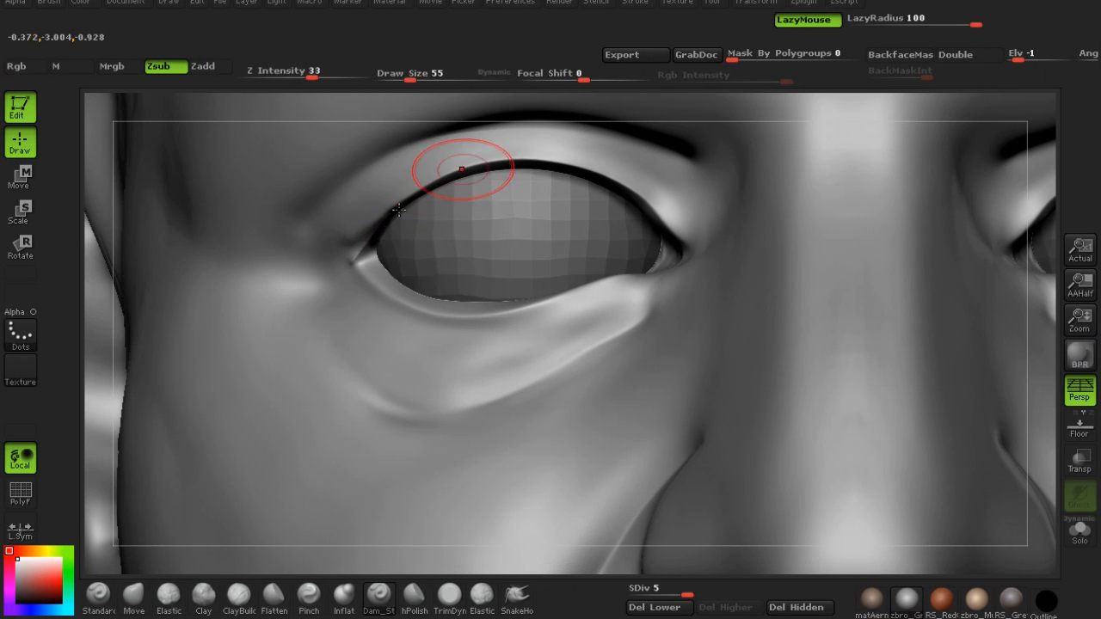
mouse_move(343, 355)
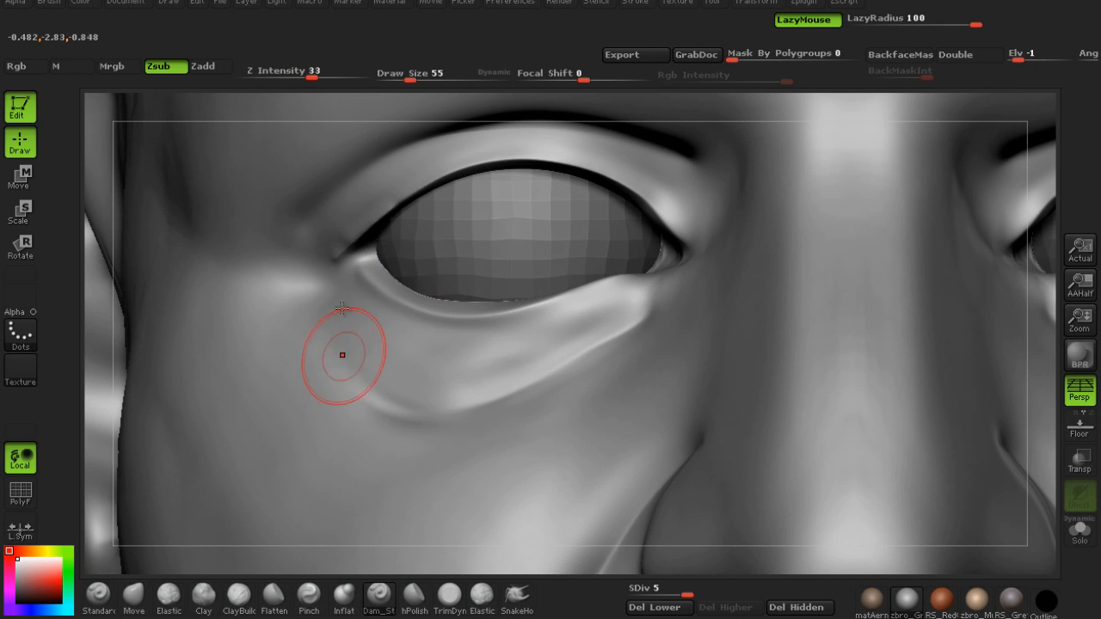